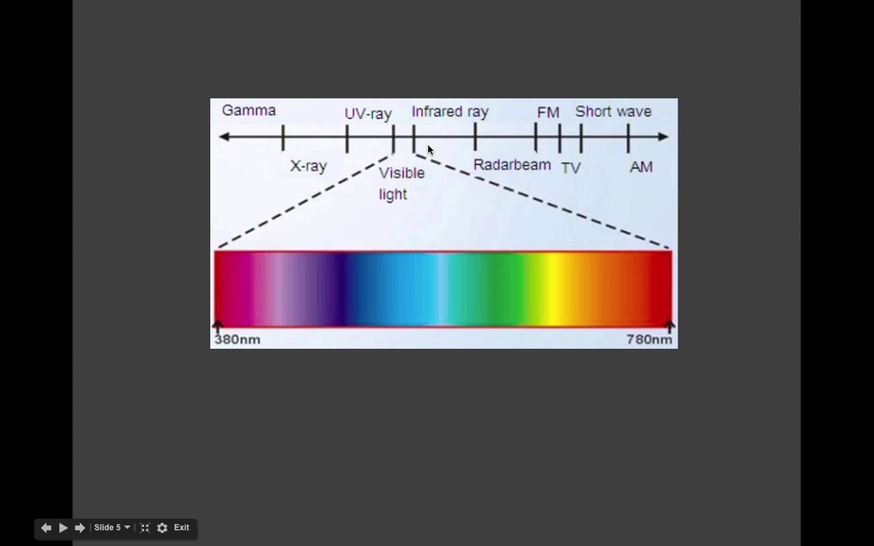
pyautogui.moveTo(496, 261)
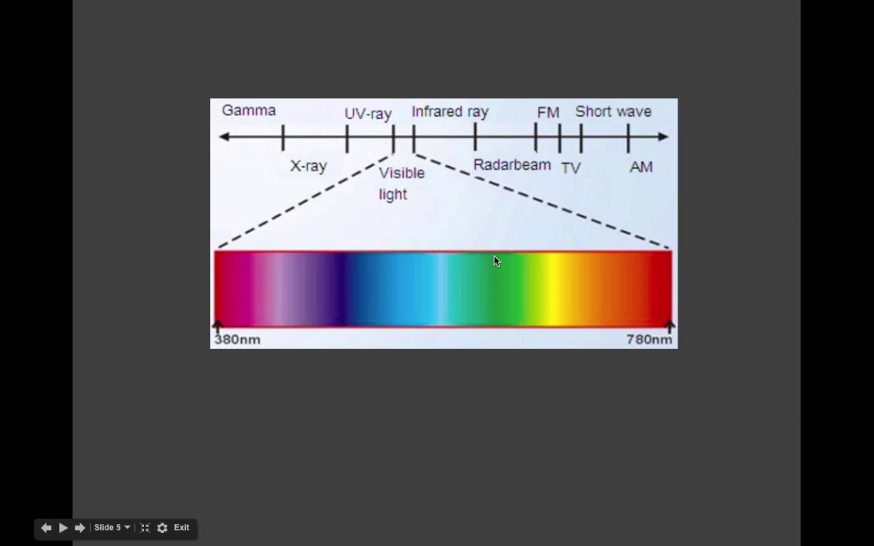
# Advance the slideshow twice to reach the 12 Hue Color Wheel slide.
pyautogui.click(75, 526)
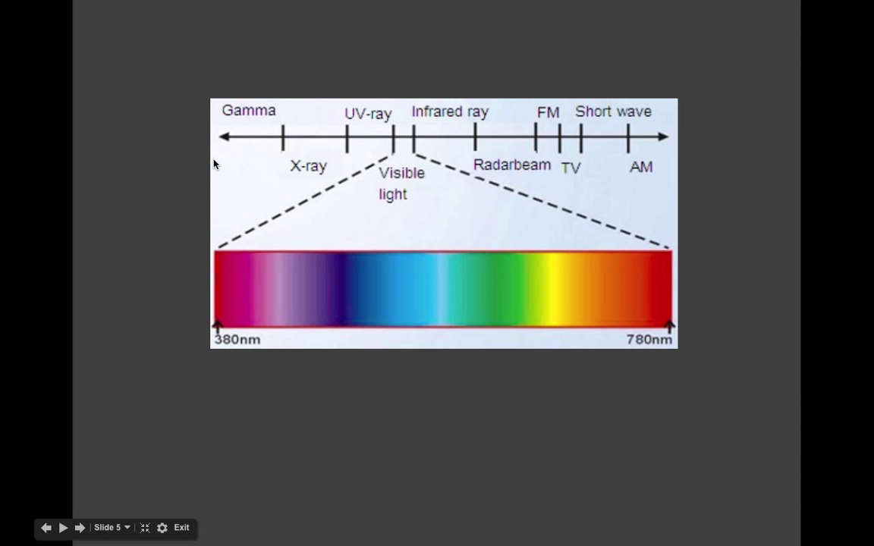
pyautogui.click(77, 528)
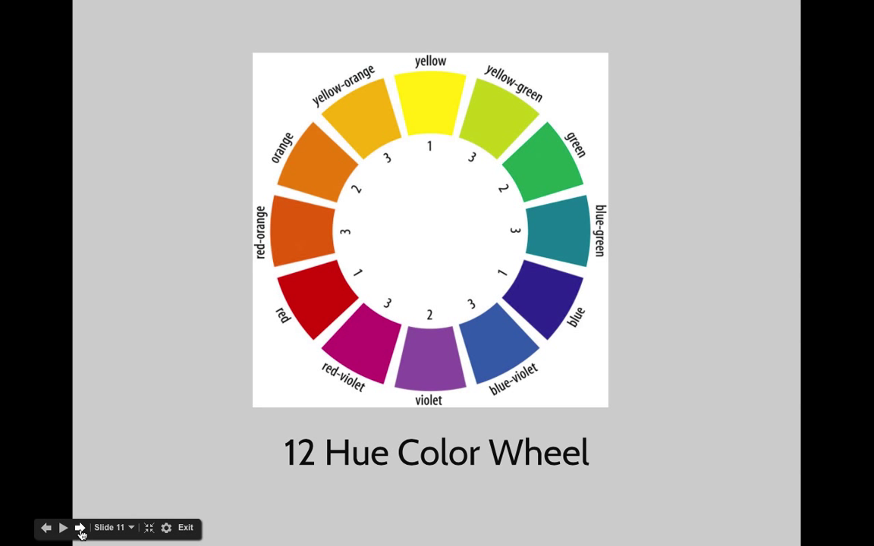
pyautogui.click(80, 528)
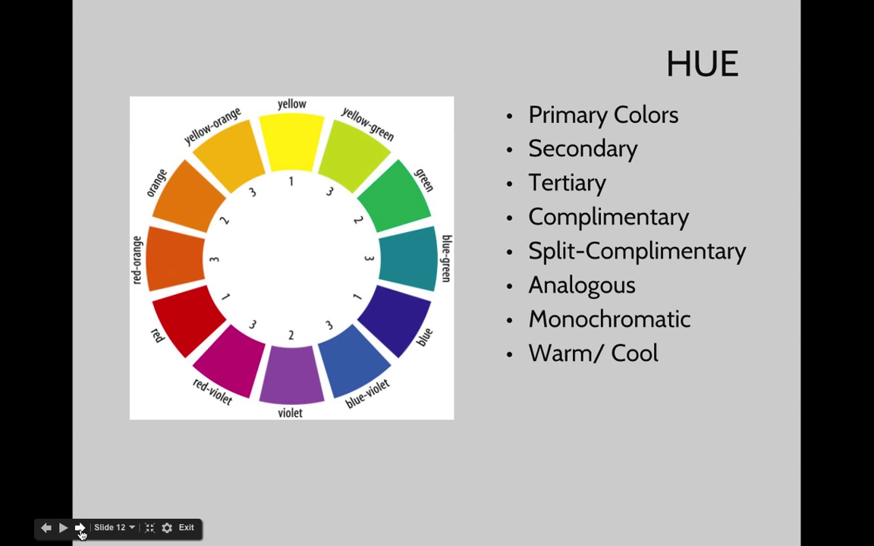
pyautogui.moveTo(314, 239)
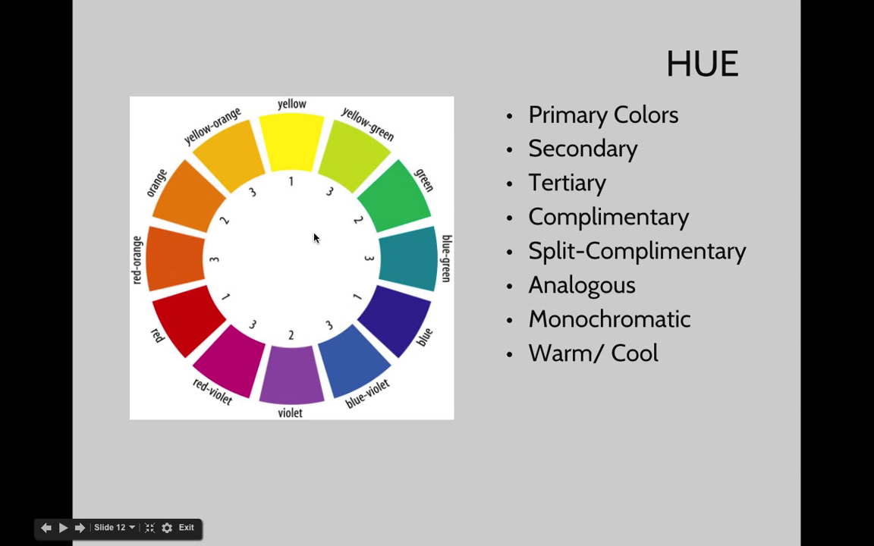
pyautogui.moveTo(287, 382)
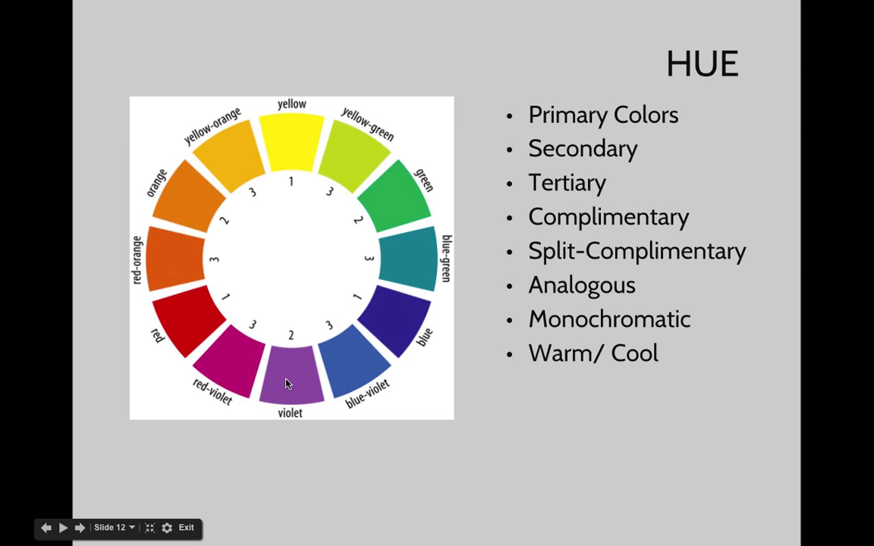
pyautogui.moveTo(300, 456)
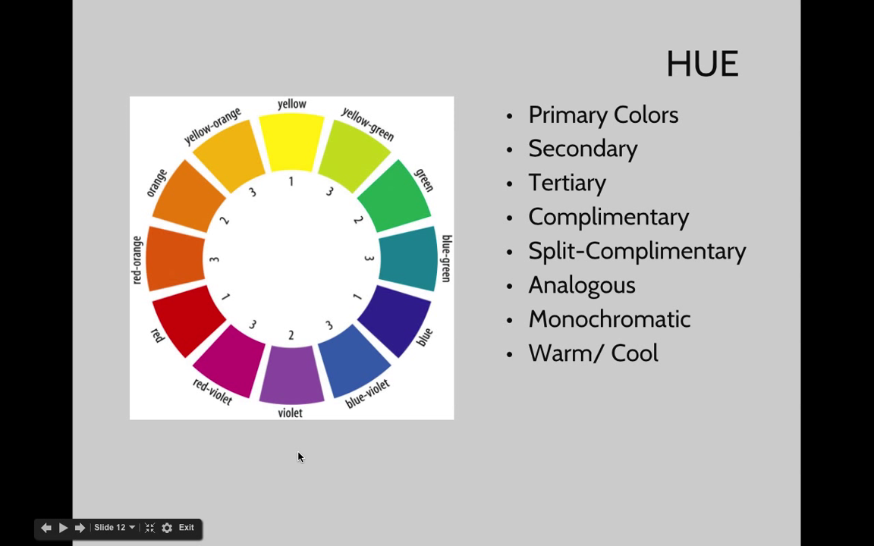
pyautogui.moveTo(309, 403)
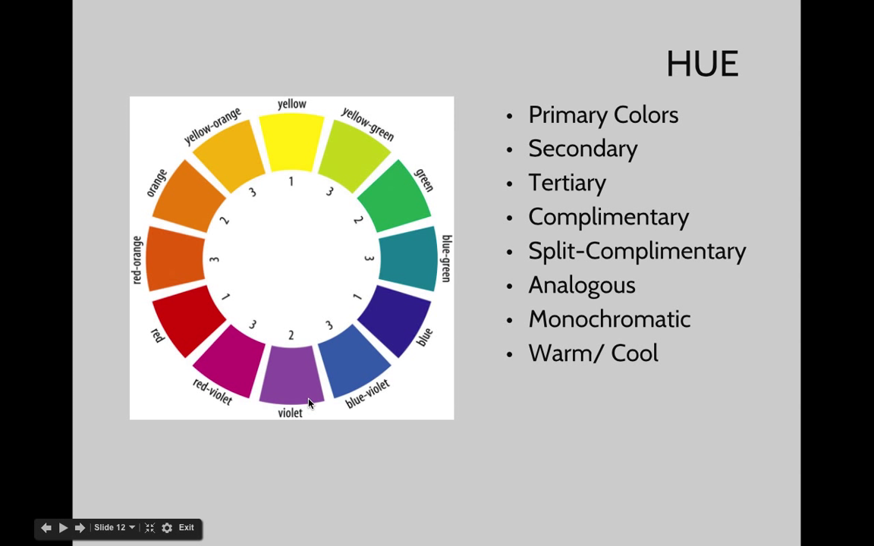
pyautogui.moveTo(343, 525)
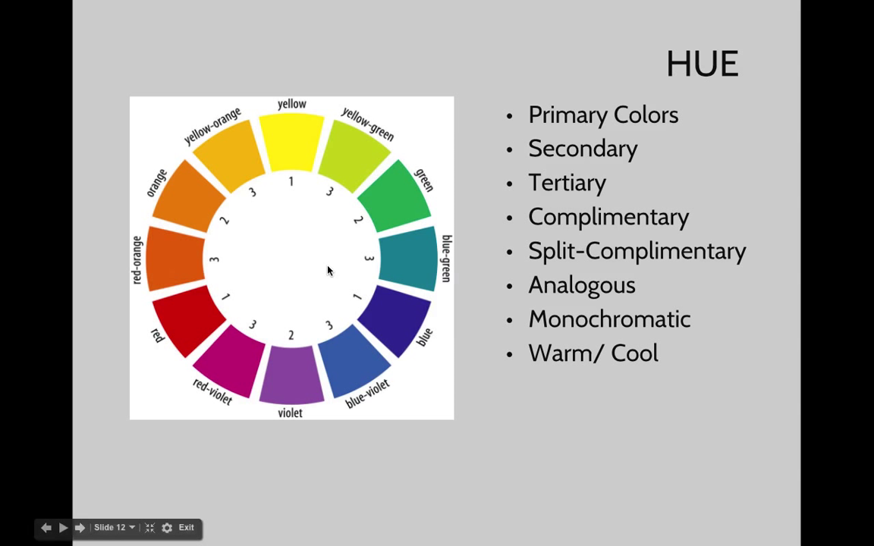
pyautogui.moveTo(363, 382)
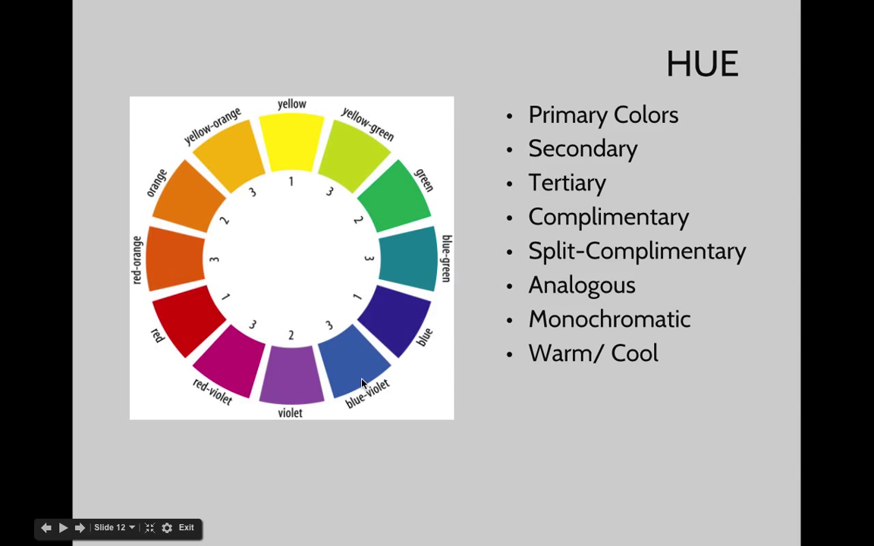
pyautogui.moveTo(181, 328)
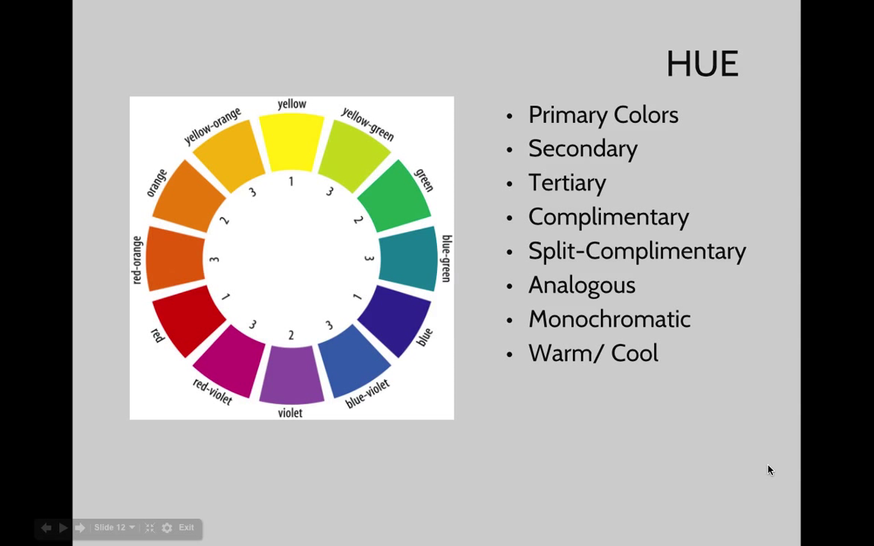
pyautogui.moveTo(350, 163)
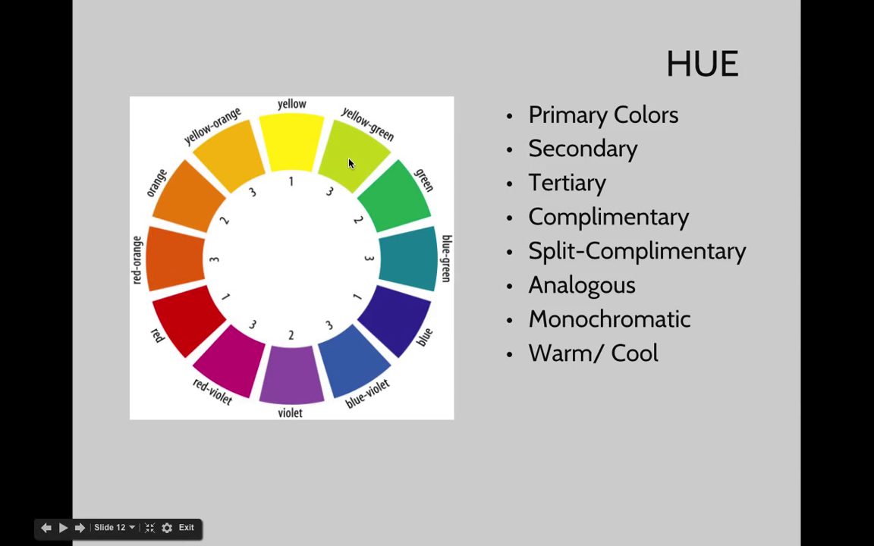
pyautogui.moveTo(398, 218)
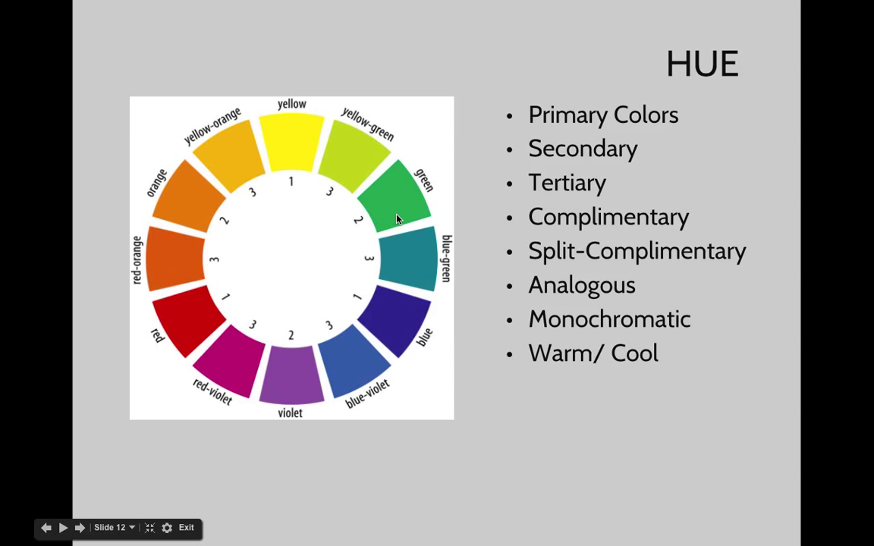
pyautogui.moveTo(189, 308)
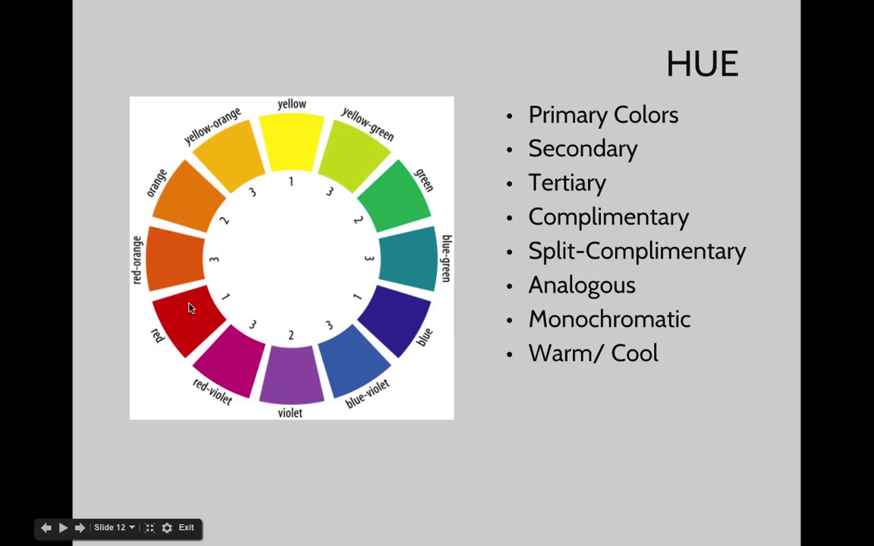
pyautogui.moveTo(196, 324)
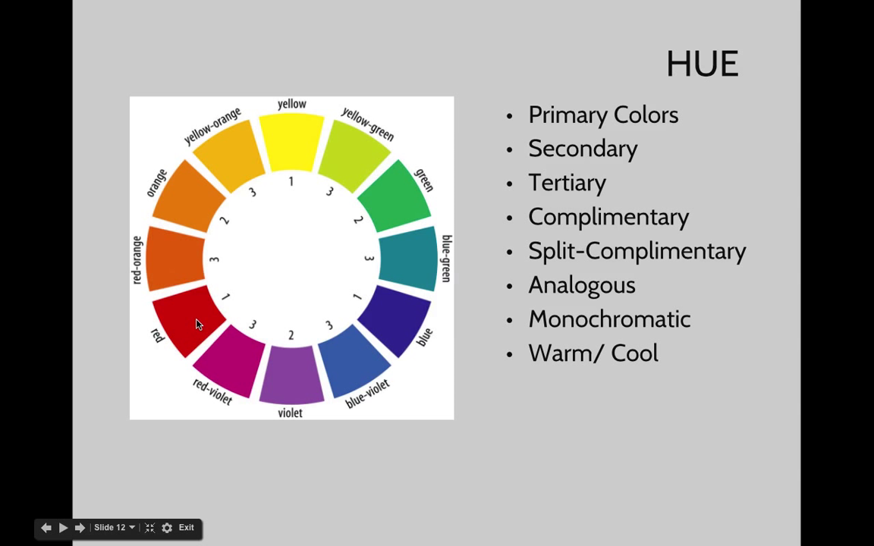
pyautogui.moveTo(296, 139)
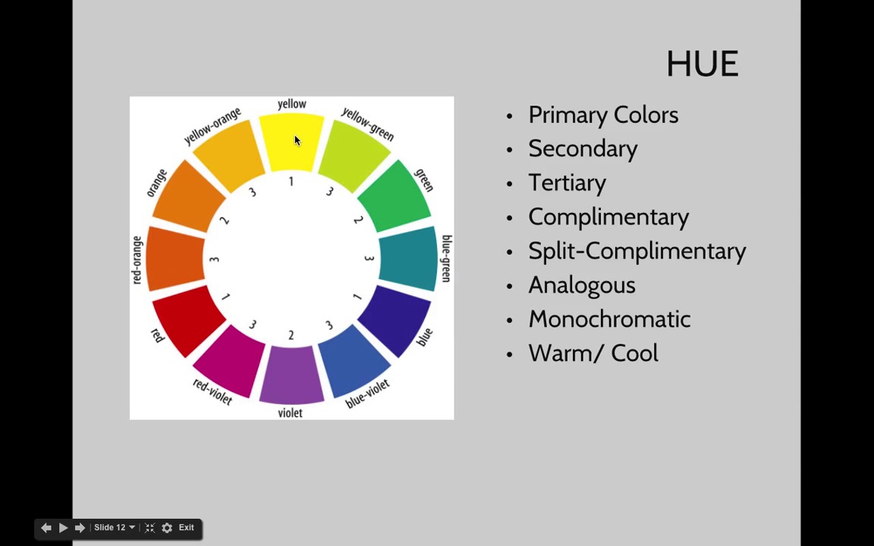
pyautogui.moveTo(223, 361)
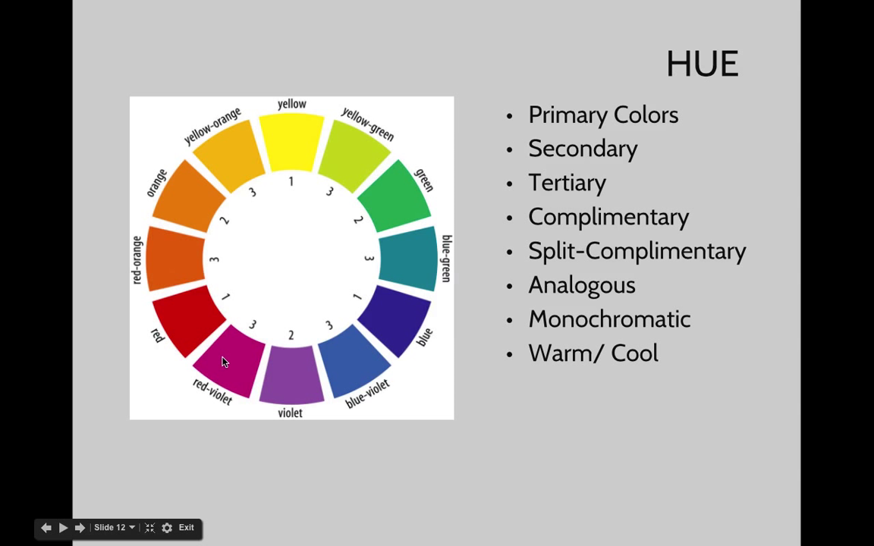
pyautogui.moveTo(286, 152)
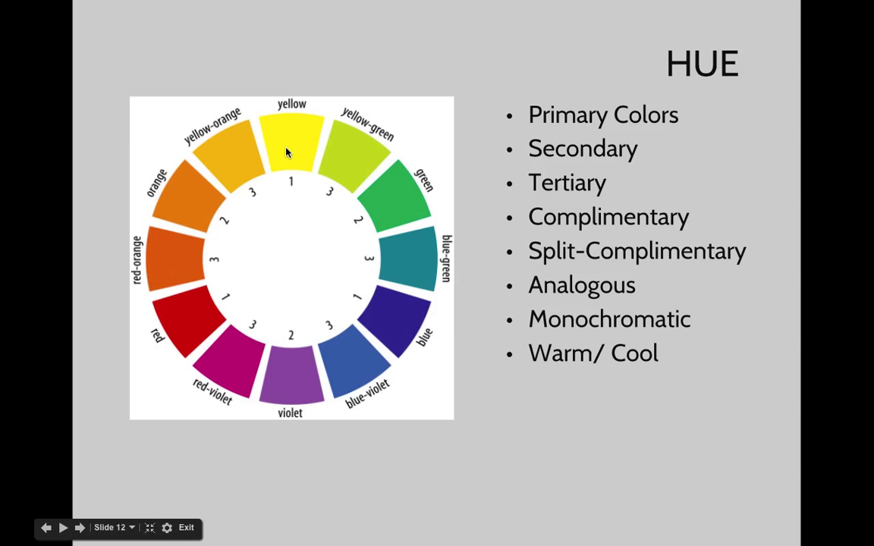
pyautogui.moveTo(340, 363)
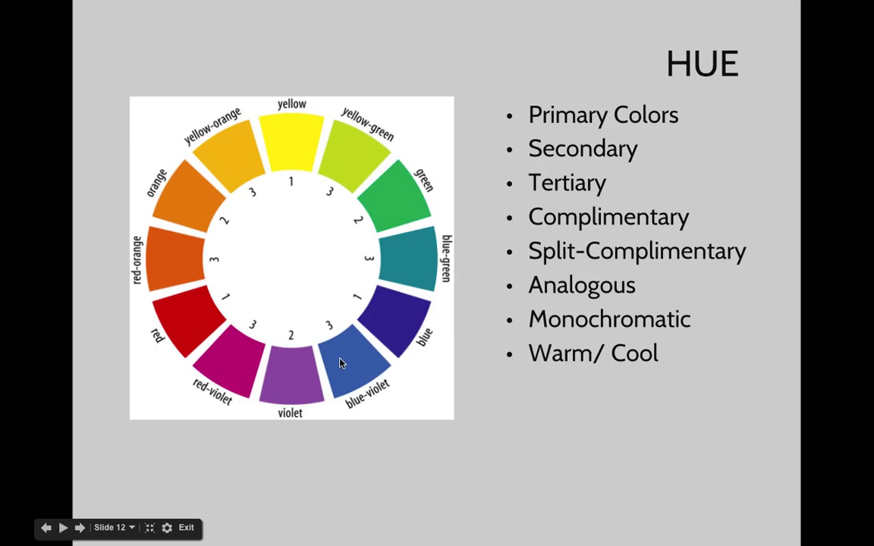
pyautogui.moveTo(291, 374)
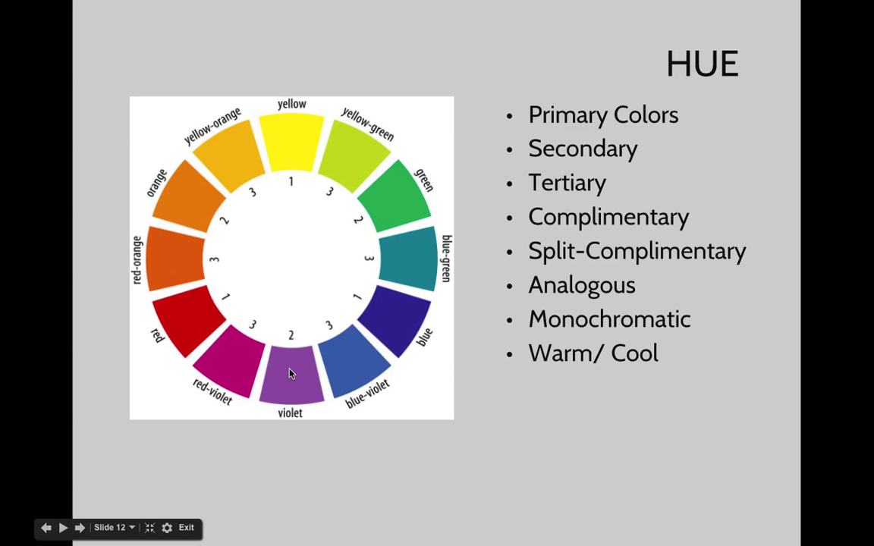
pyautogui.moveTo(292, 489)
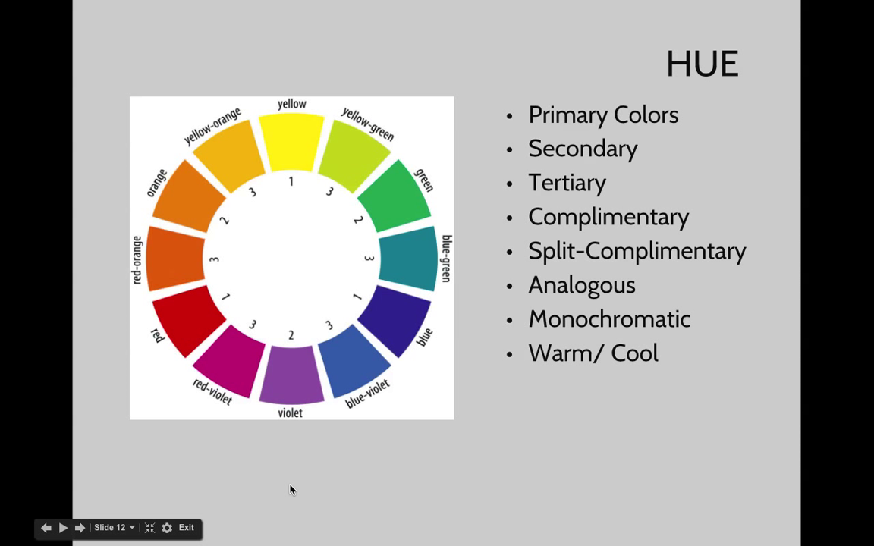
pyautogui.moveTo(397, 322)
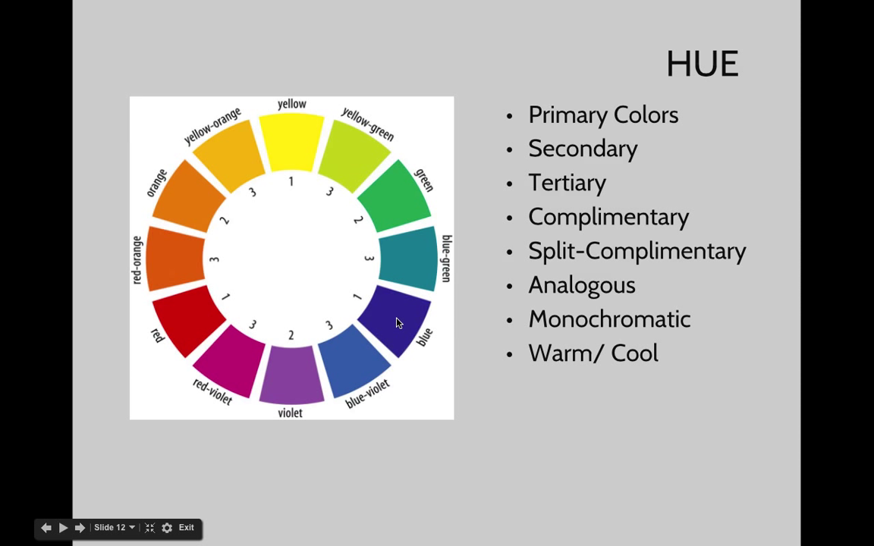
pyautogui.moveTo(260, 376)
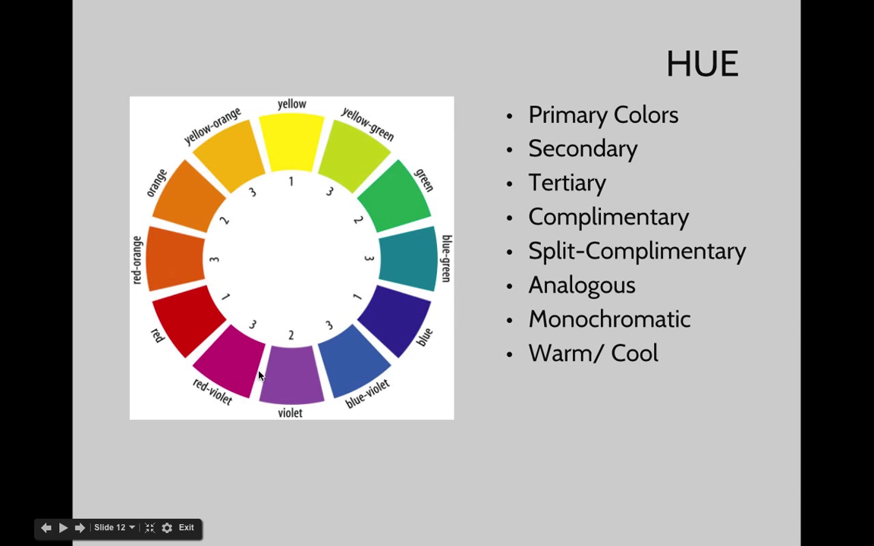
pyautogui.moveTo(221, 441)
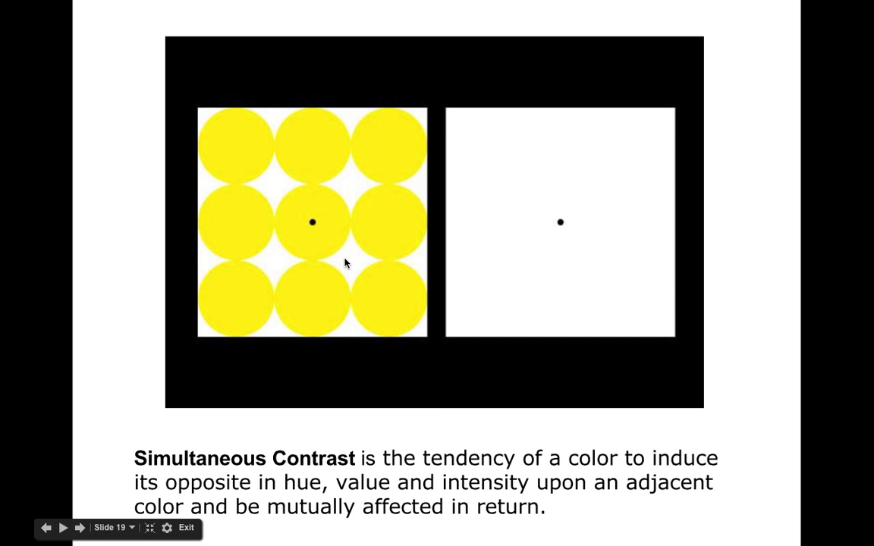
pyautogui.moveTo(541, 280)
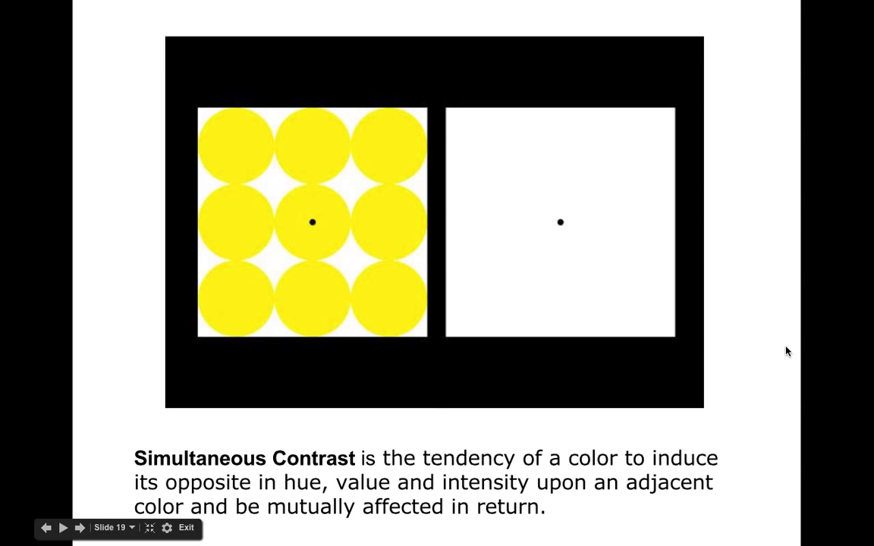
# Advance the slideshow to the Simultaneous Contrast slide with the yellow circles.
pyautogui.click(74, 529)
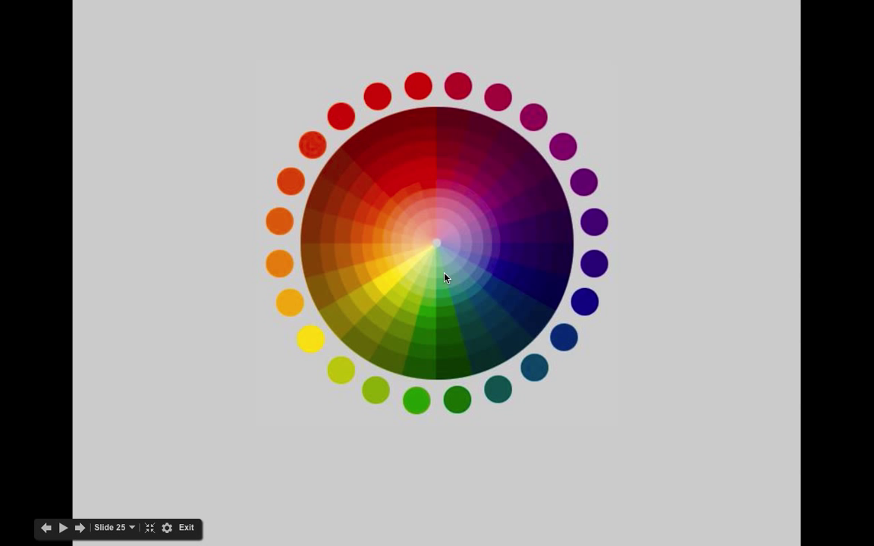
pyautogui.moveTo(326, 303)
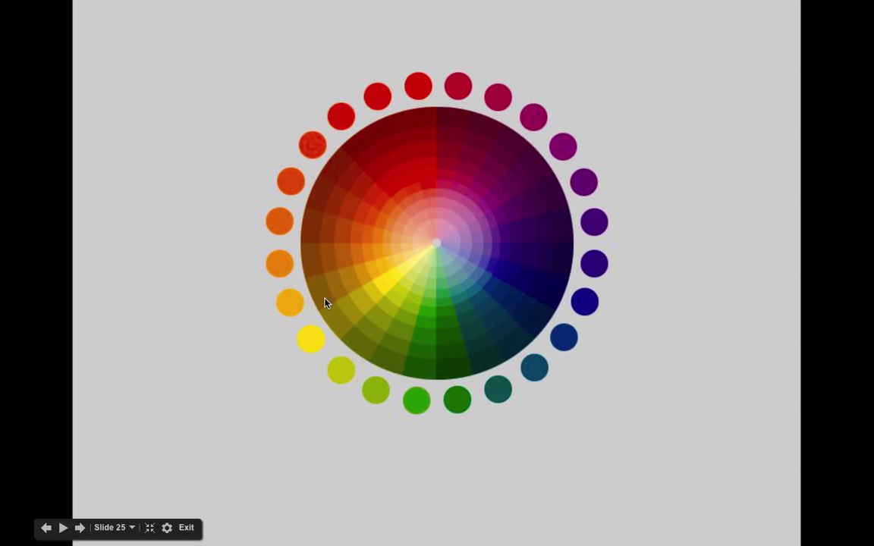
pyautogui.moveTo(304, 243)
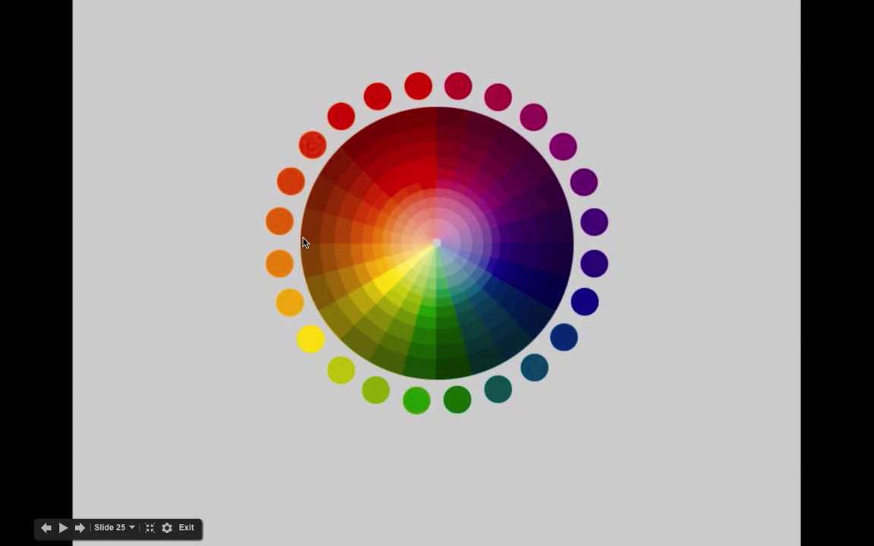
pyautogui.moveTo(315, 269)
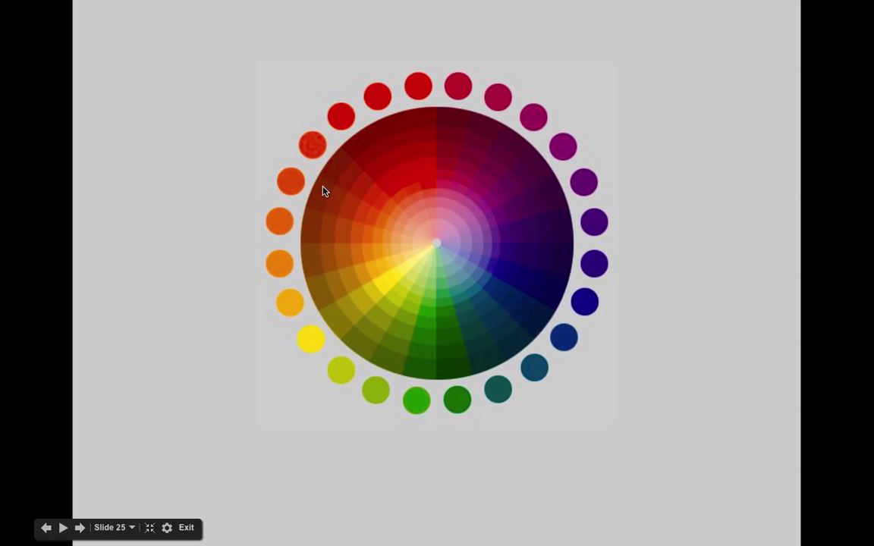
pyautogui.moveTo(386, 420)
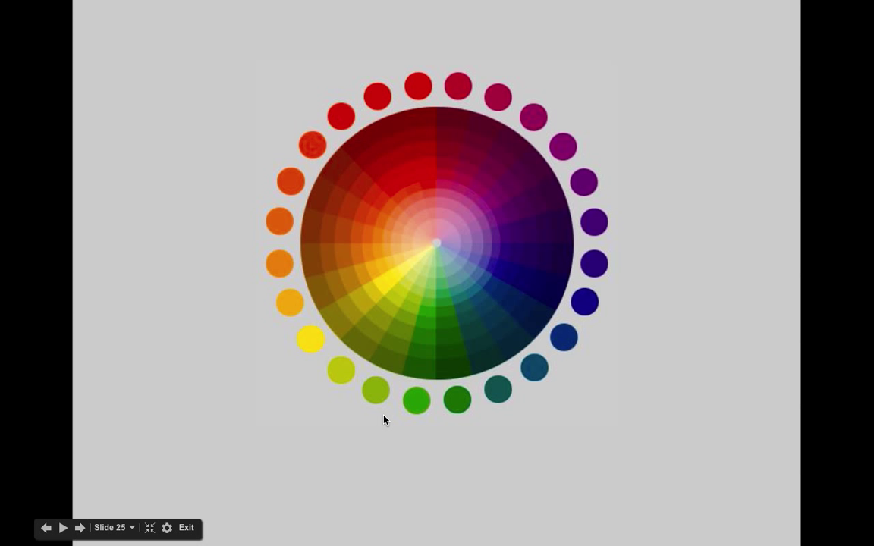
# Advance from the colour wheel slide to slide 27, Saturation with the Munsell diagram.
pyautogui.click(81, 528)
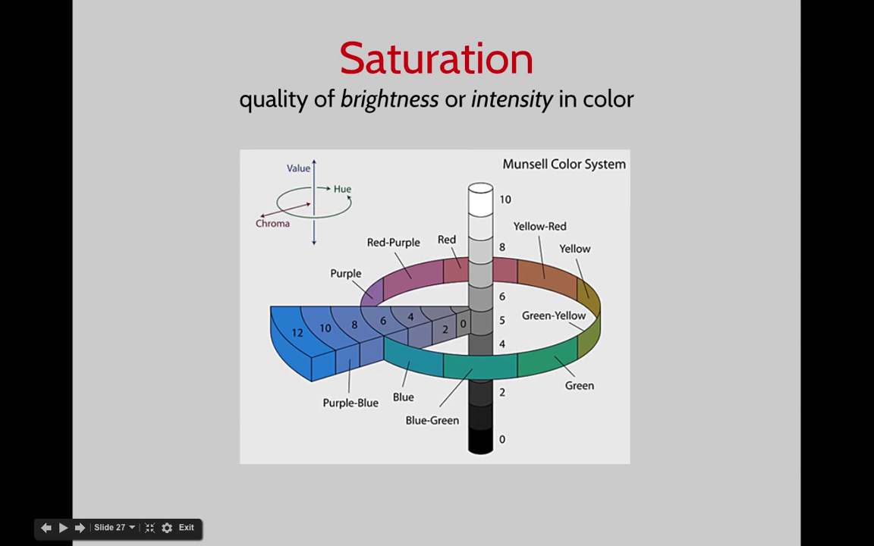
pyautogui.moveTo(318, 274)
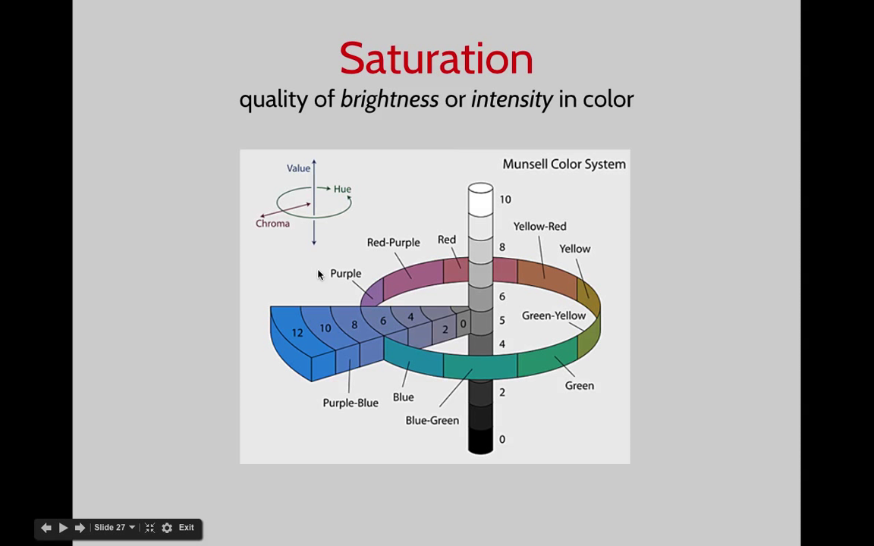
pyautogui.moveTo(354, 199)
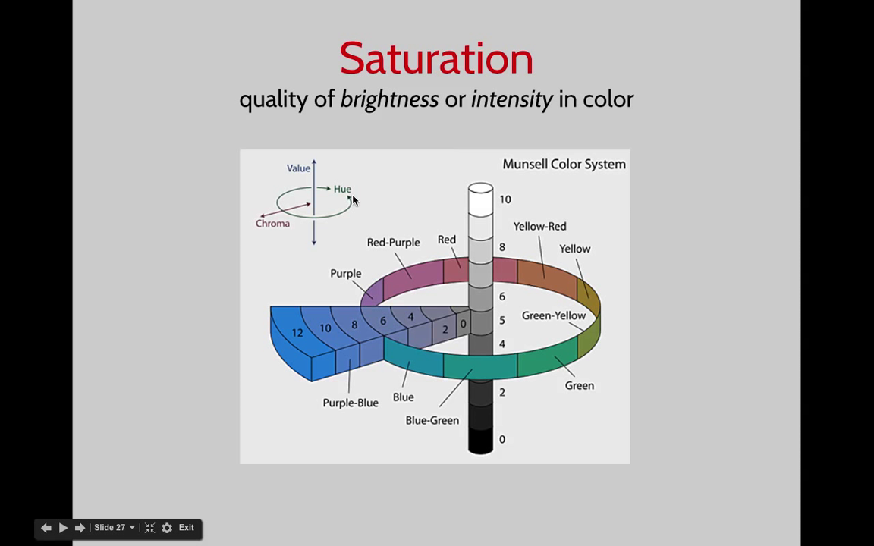
pyautogui.moveTo(258, 232)
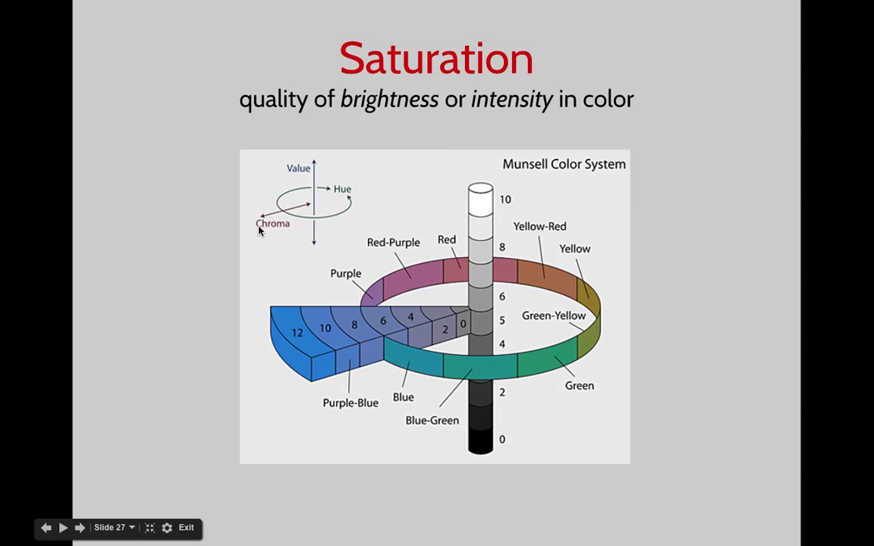
pyautogui.moveTo(479, 448)
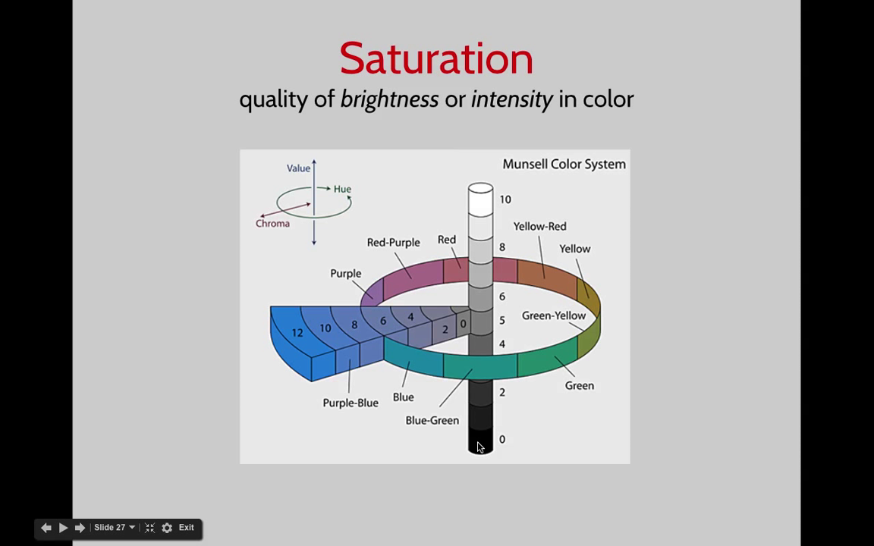
pyautogui.moveTo(567, 332)
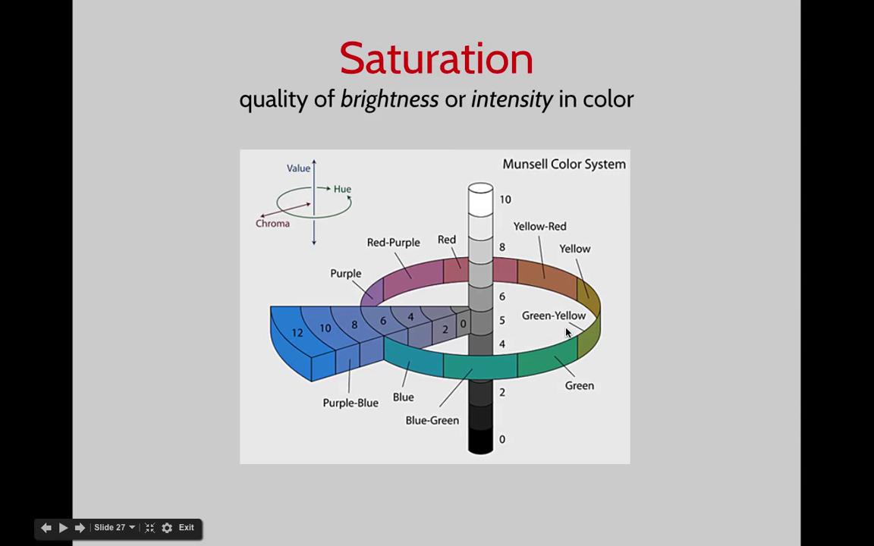
pyautogui.moveTo(284, 344)
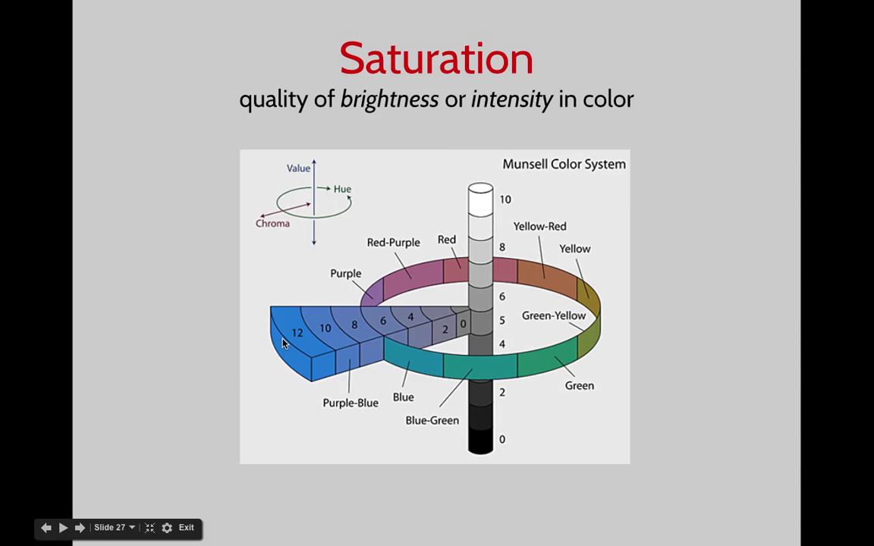
pyautogui.moveTo(303, 360)
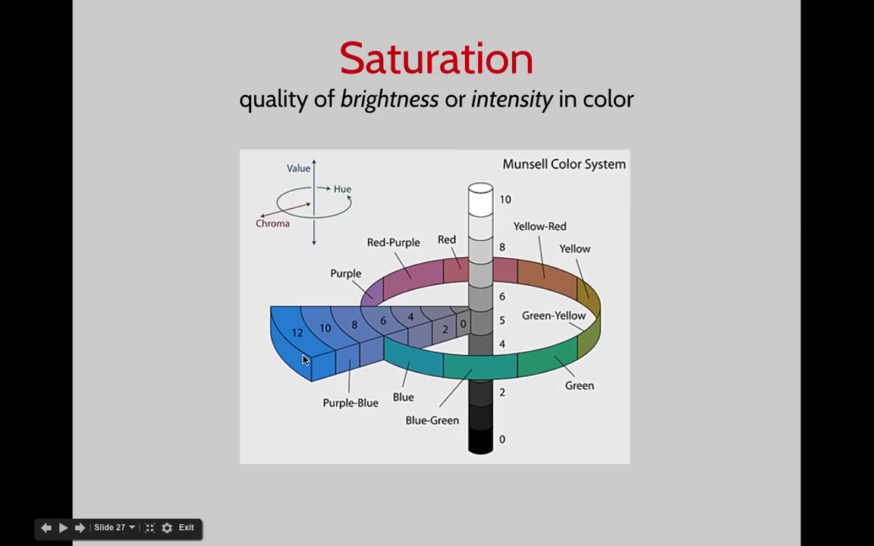
pyautogui.moveTo(447, 327)
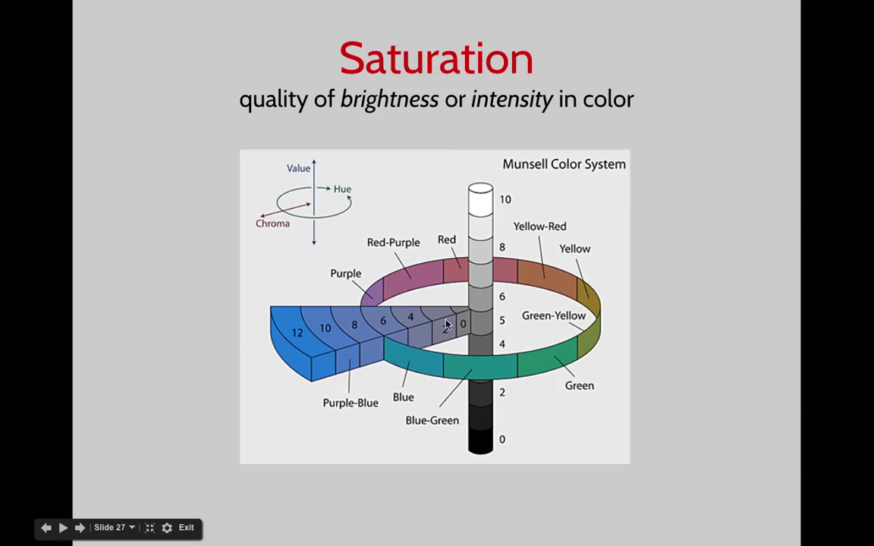
# Advance to slide 28, the three-dimensional Munsell colour solid diagram.
pyautogui.click(72, 527)
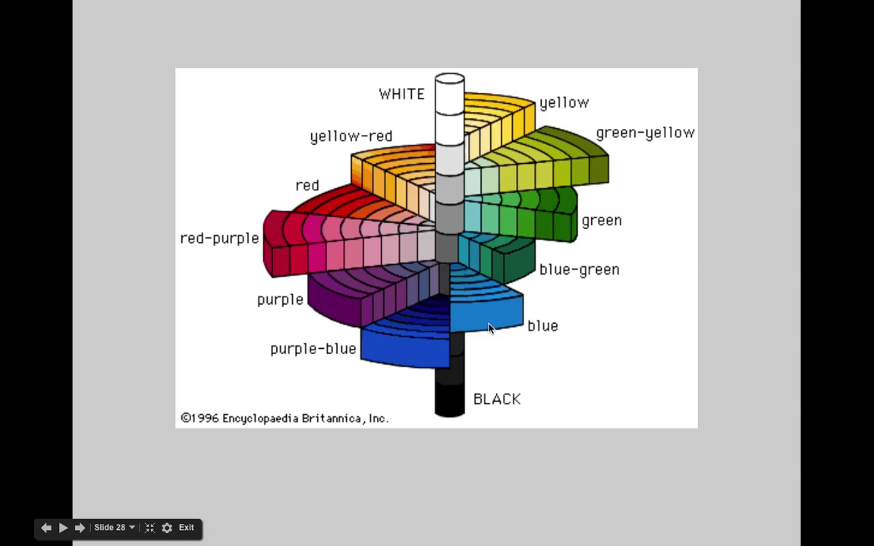
pyautogui.moveTo(478, 302)
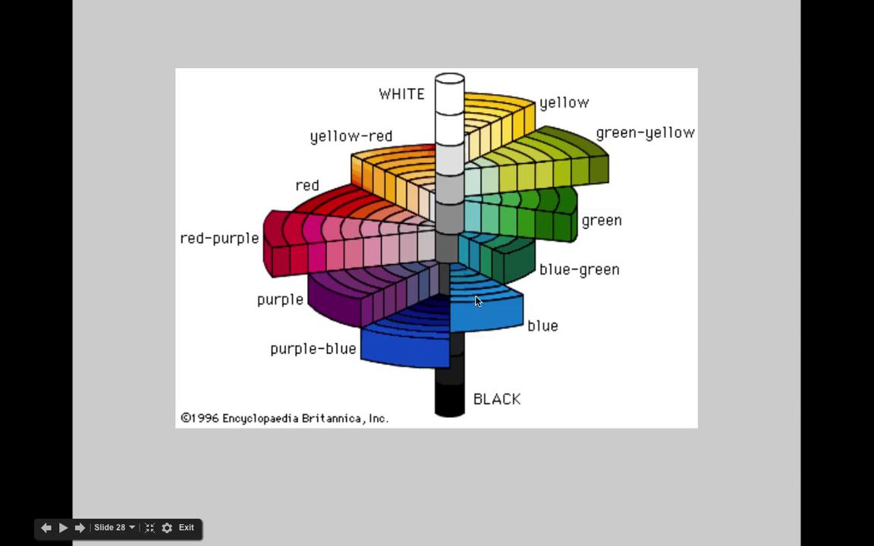
pyautogui.moveTo(462, 291)
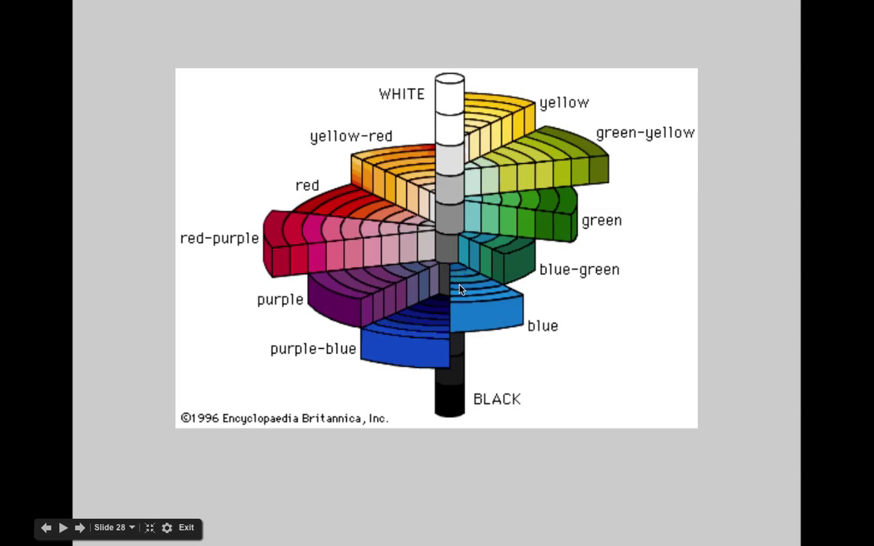
pyautogui.moveTo(578, 440)
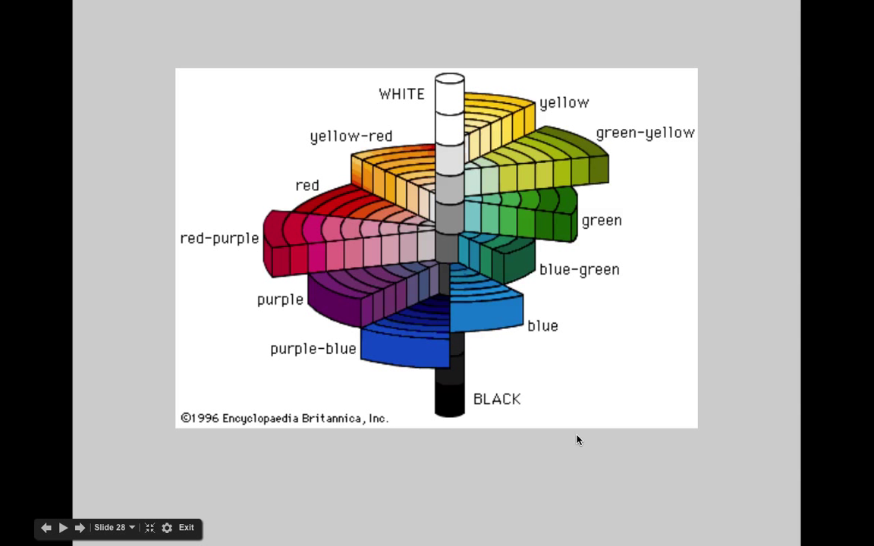
# Advance to slide 29, Saturation Range on Chromatic Scale.
pyautogui.click(60, 527)
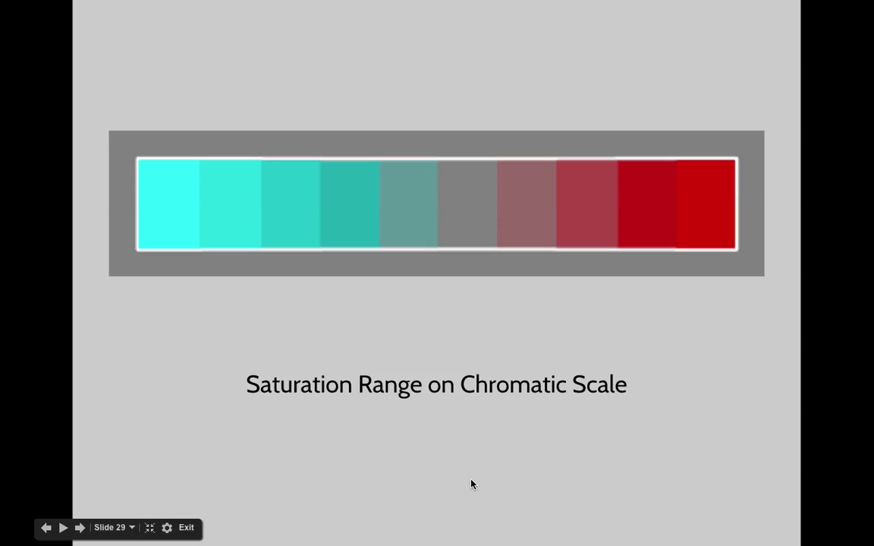
pyautogui.click(74, 528)
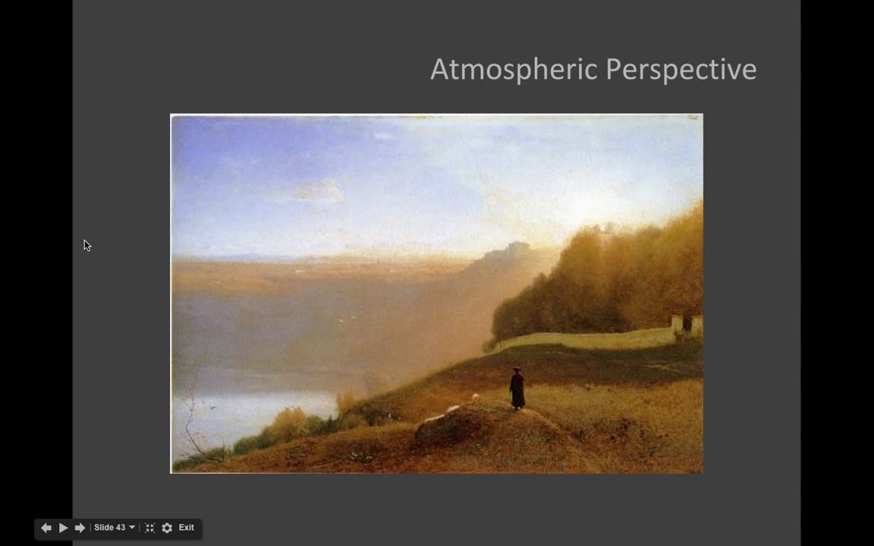
# Advance past Atmospheric Perspective to slide 44, Matisse's Harmony in Red.
pyautogui.click(79, 528)
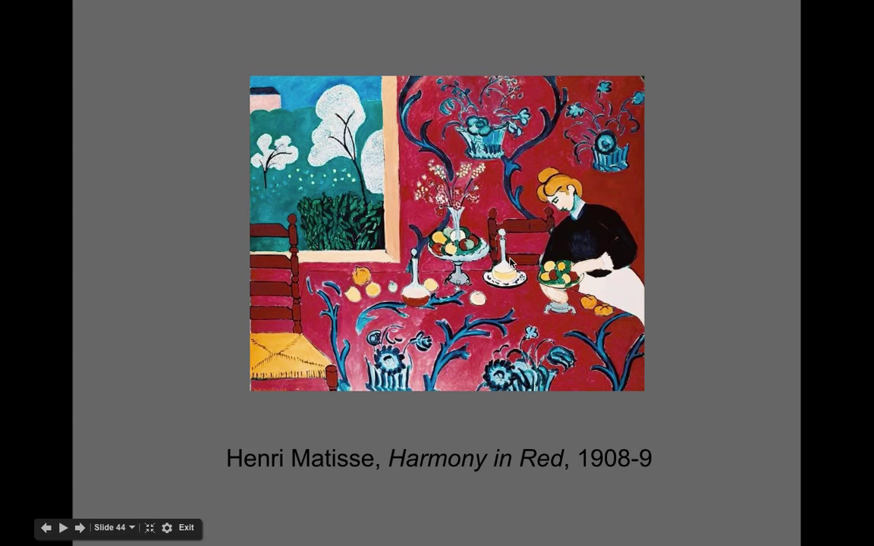
pyautogui.moveTo(487, 109)
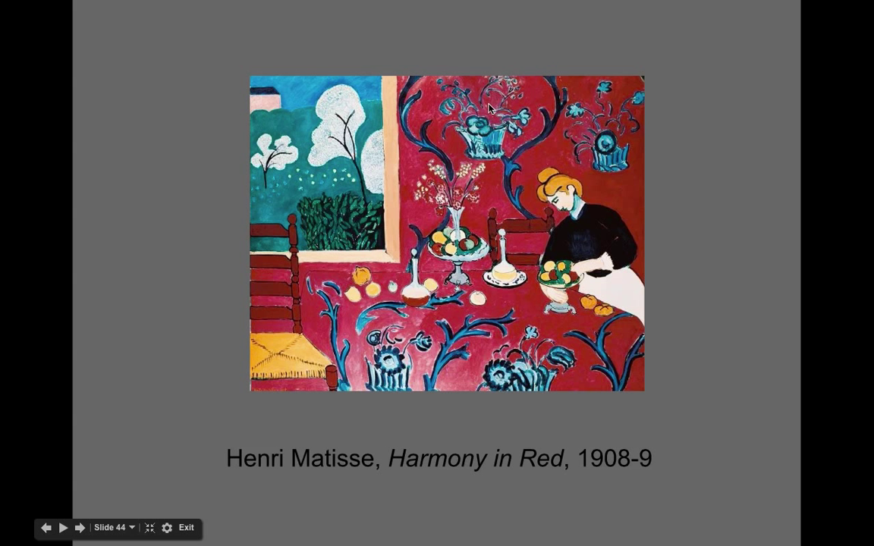
pyautogui.moveTo(531, 408)
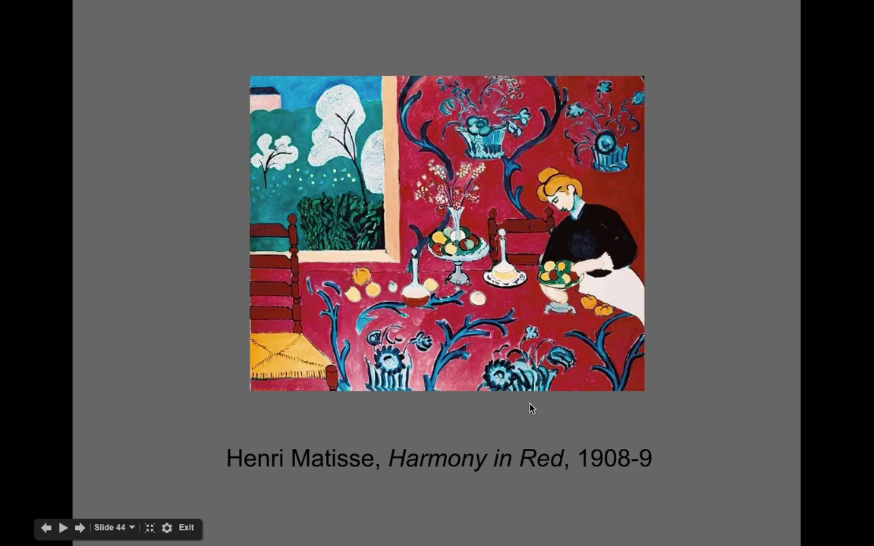